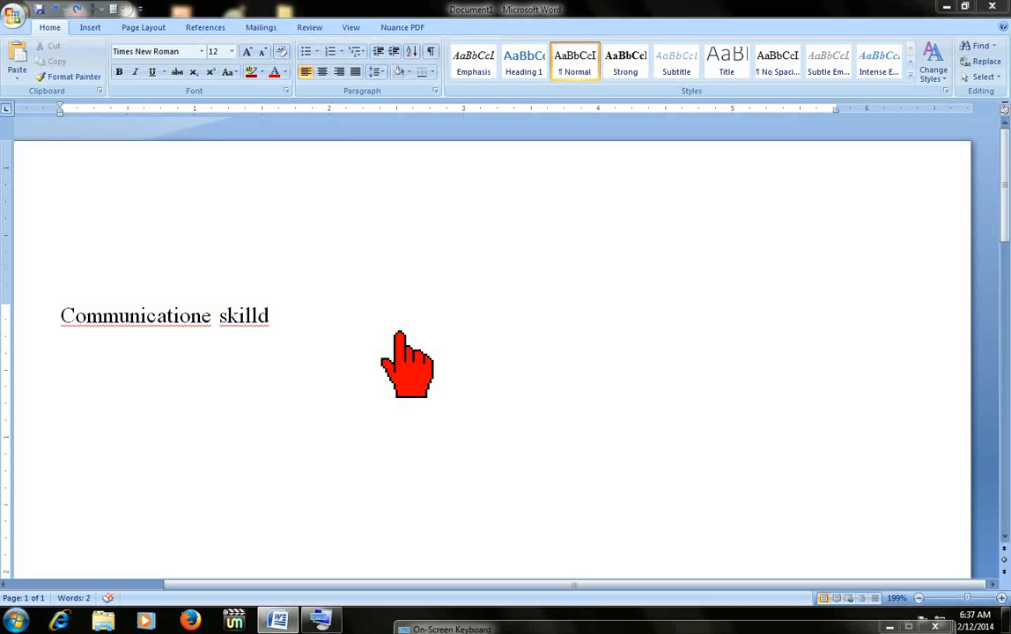
pyautogui.moveTo(240, 353)
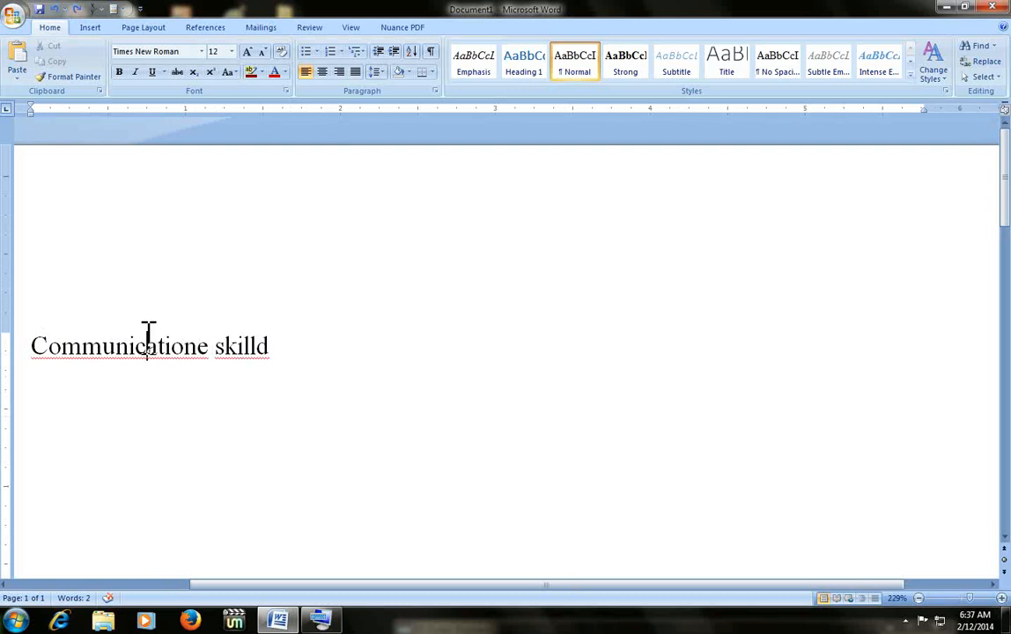
pyautogui.moveTo(319, 355)
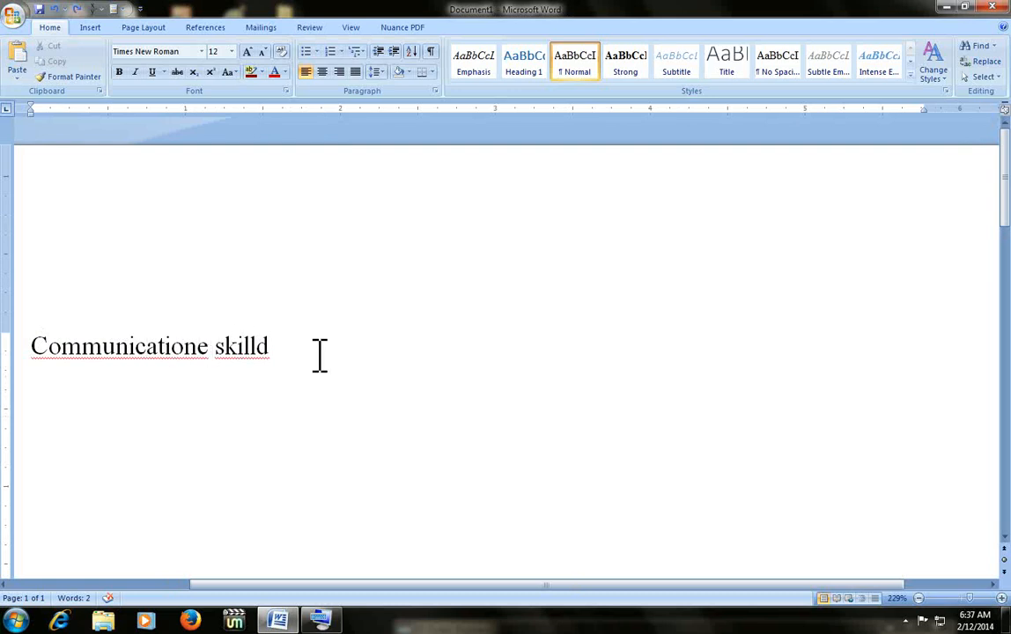
# Replace 'skilld' with 'skilled' from the right-click spelling suggestions.
pyautogui.rightClick(119, 346)
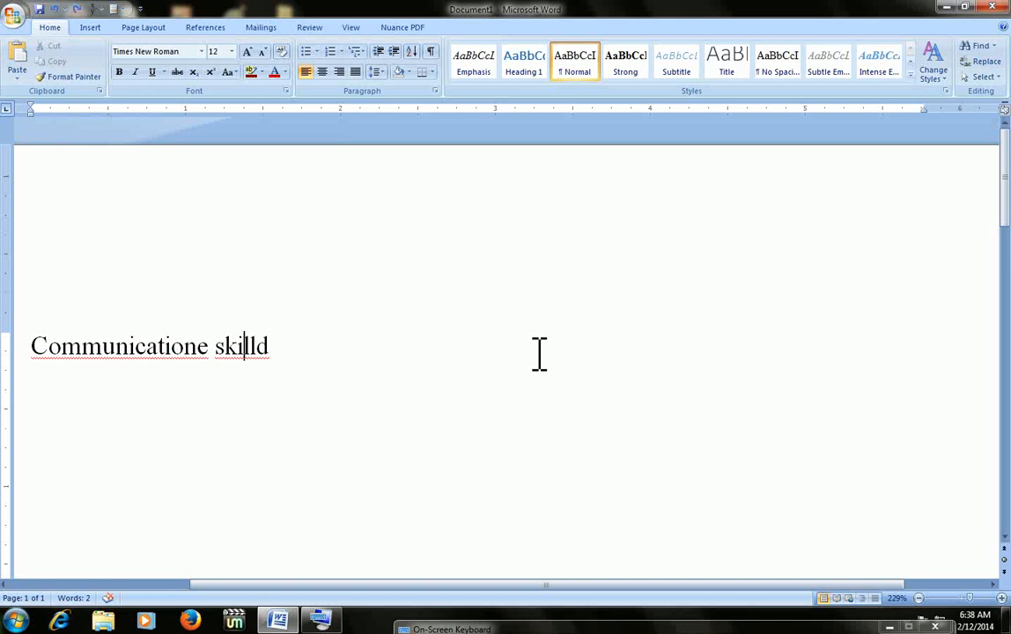
pyautogui.rightClick(247, 345)
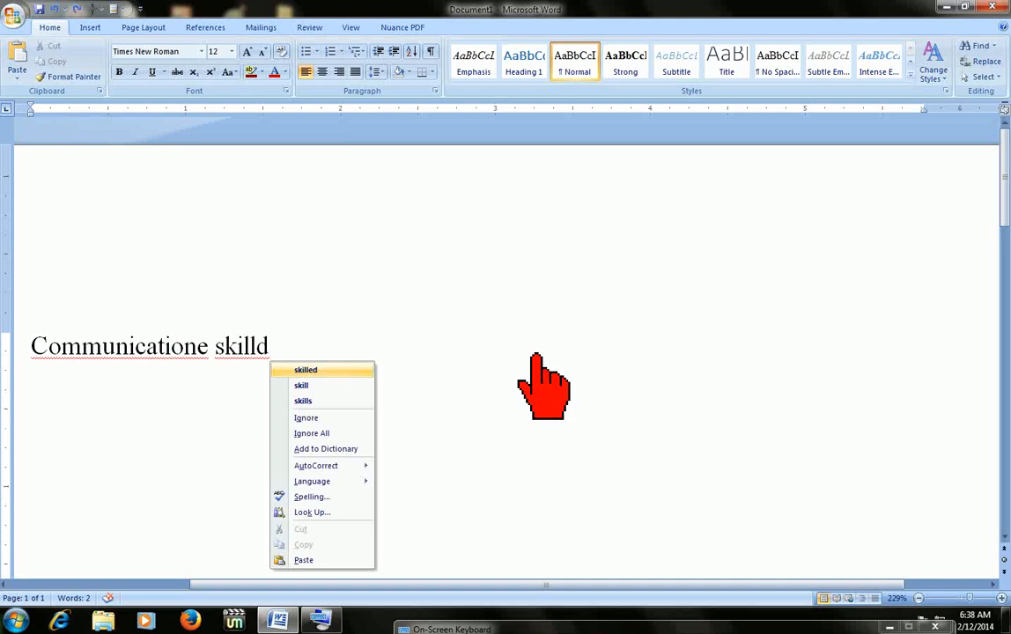
pyautogui.moveTo(301, 385)
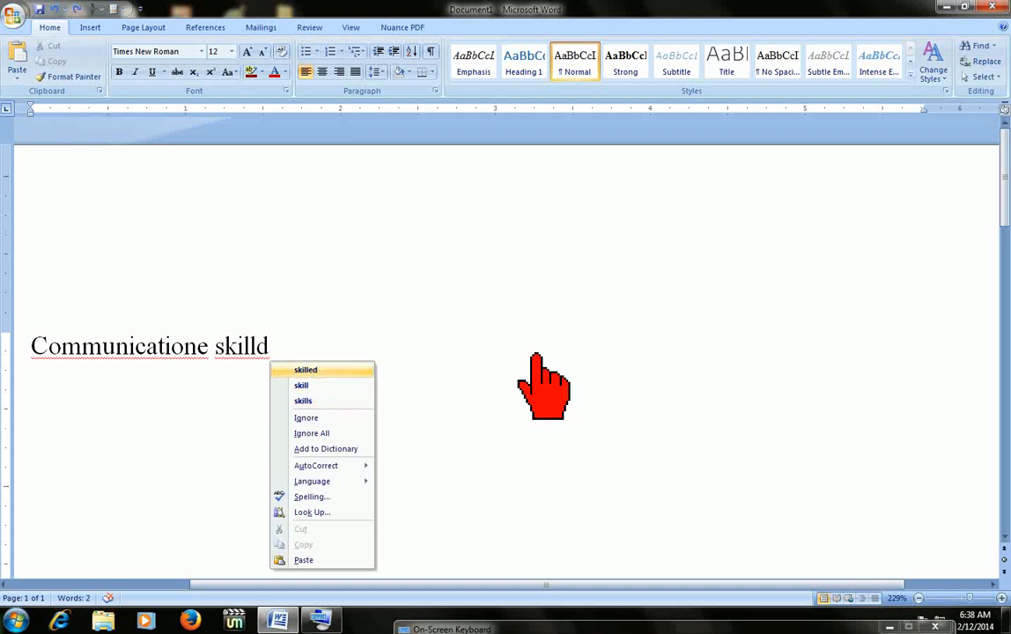
pyautogui.moveTo(301, 385)
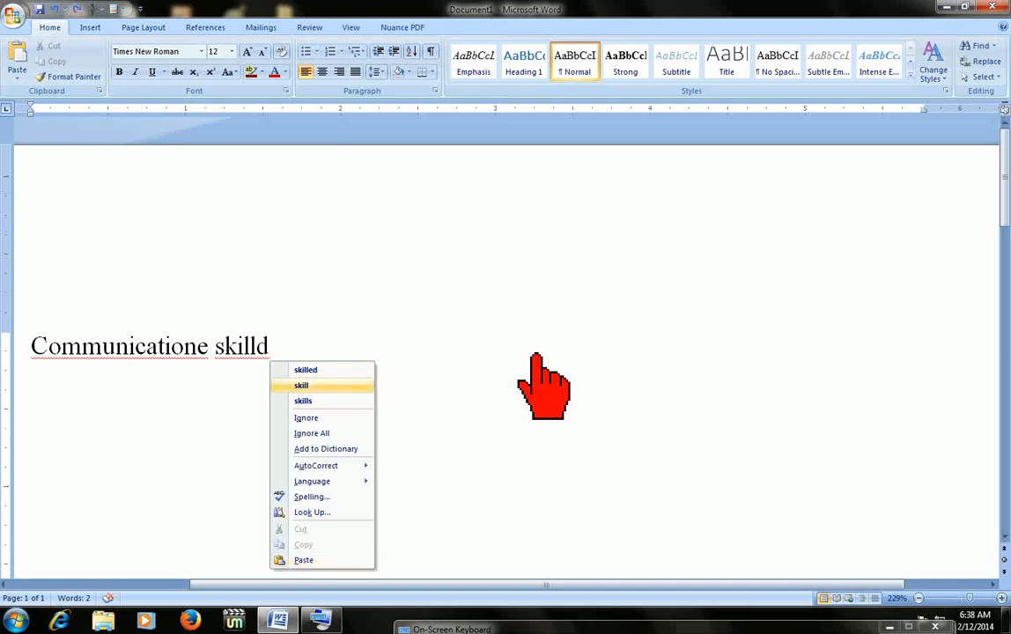
pyautogui.moveTo(306, 369)
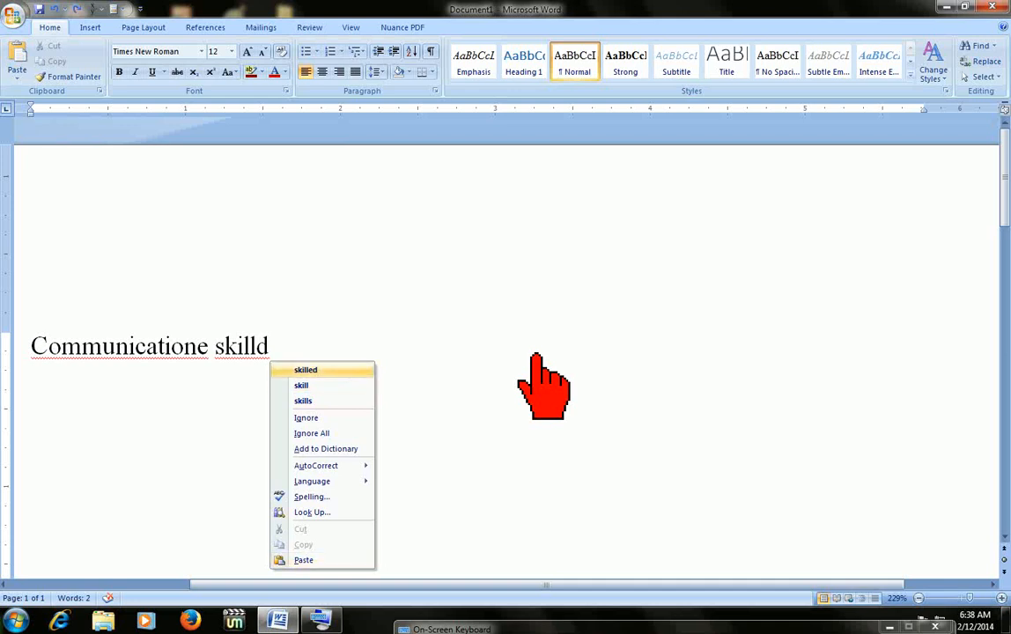
pyautogui.click(305, 369)
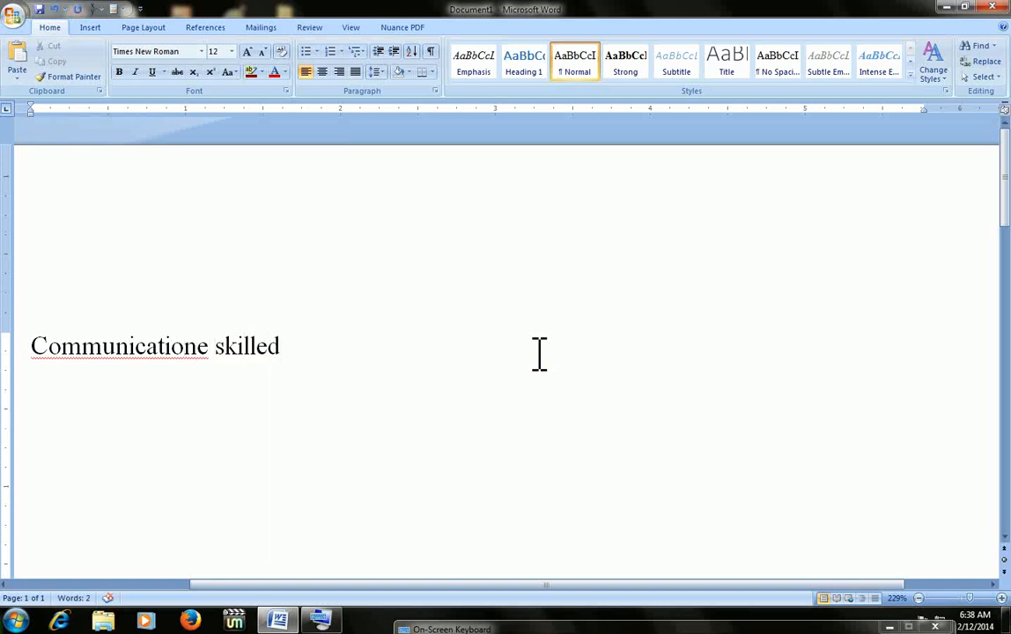
# Change 'Communicatione' to 'Communication', then choose 'skilled' for 'skilld' again.
pyautogui.rightClick(119, 345)
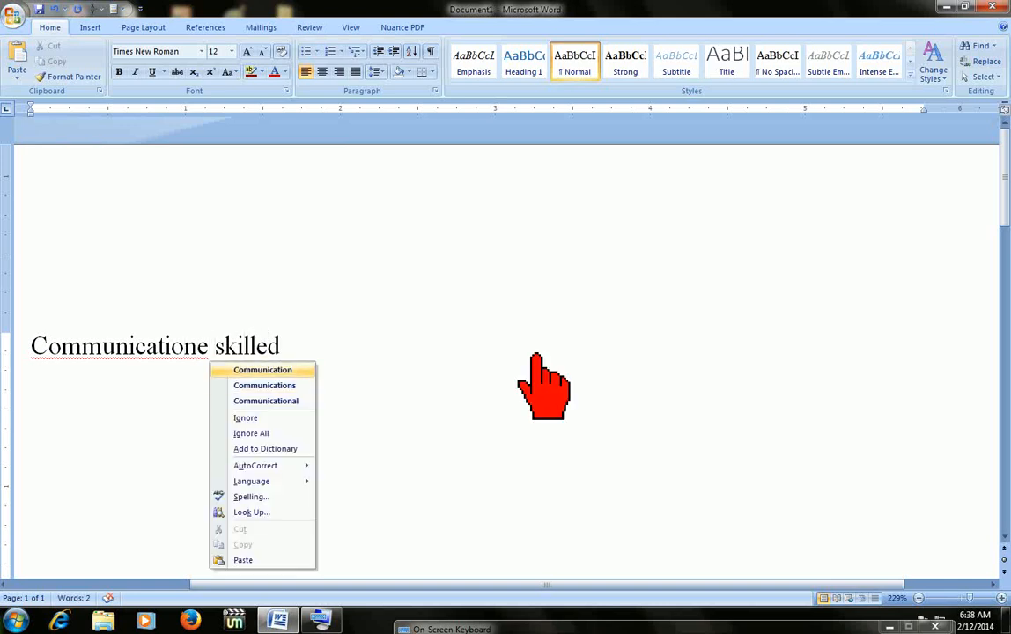
pyautogui.click(263, 369)
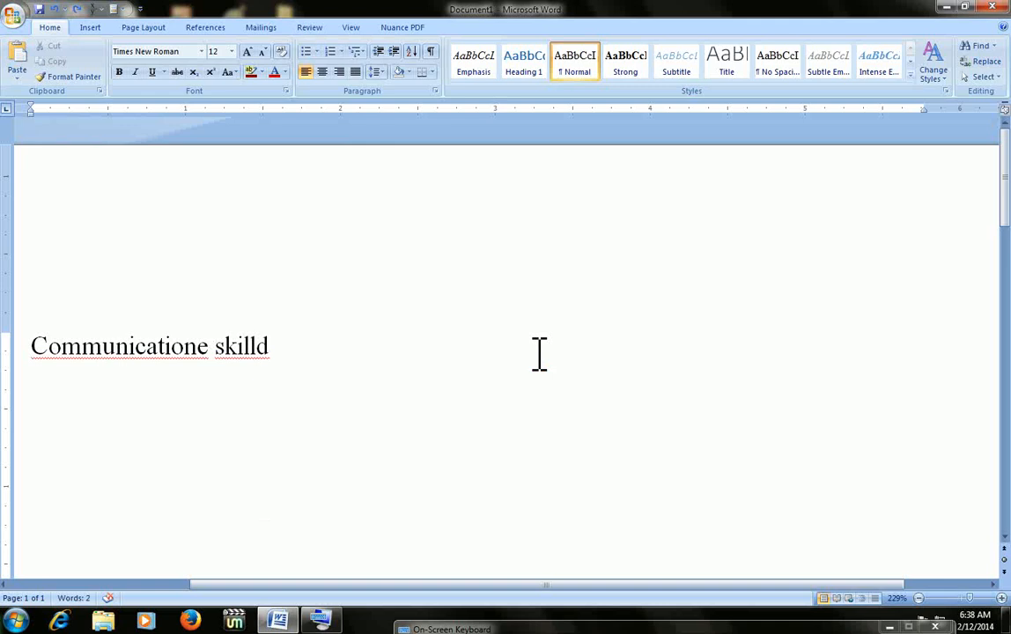
pyautogui.rightClick(119, 346)
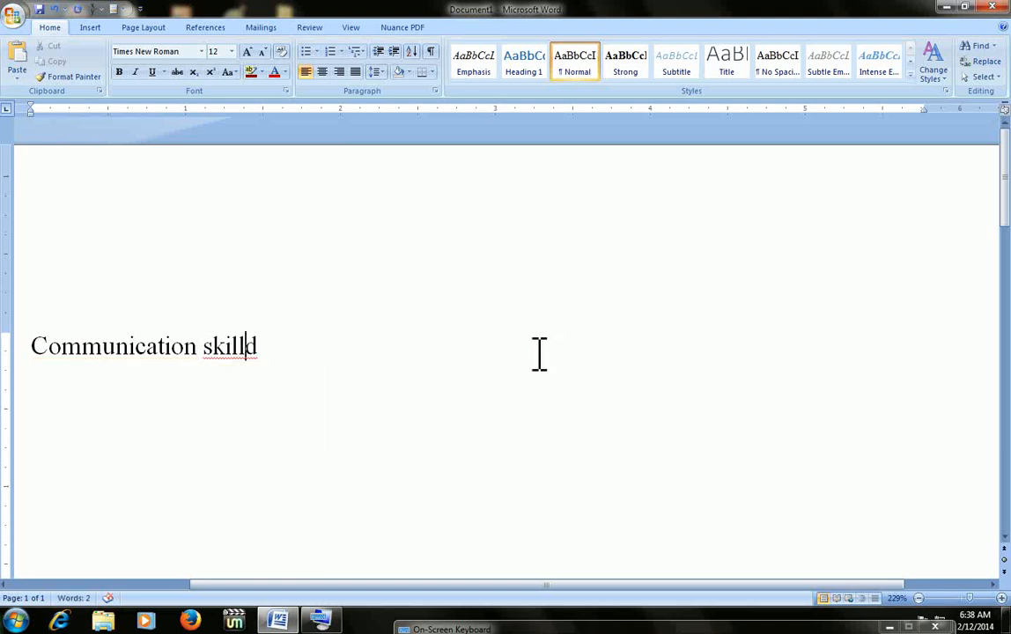
pyautogui.rightClick(234, 345)
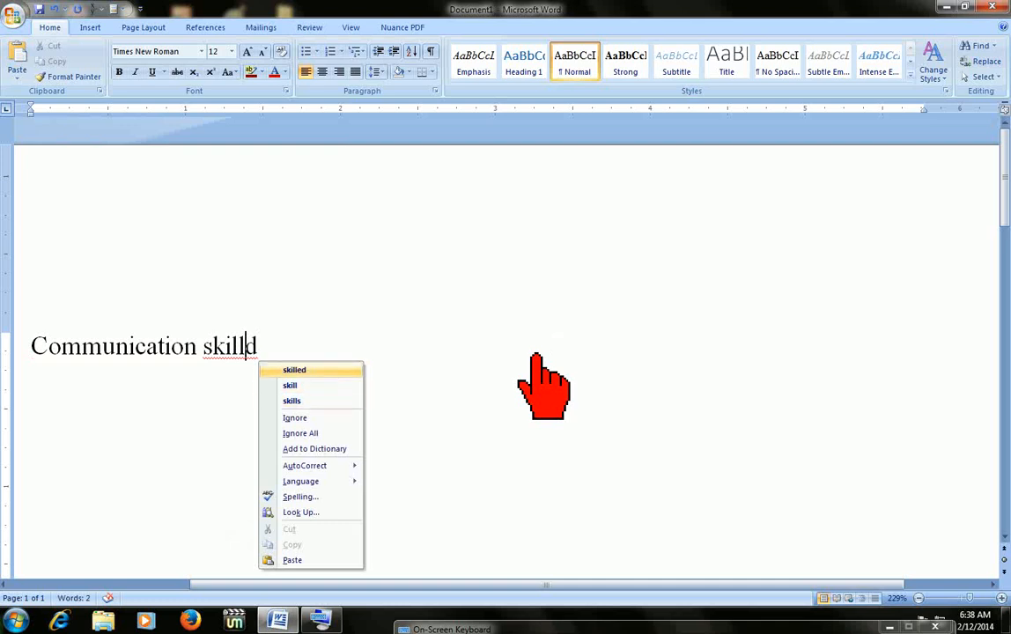
pyautogui.moveTo(290, 386)
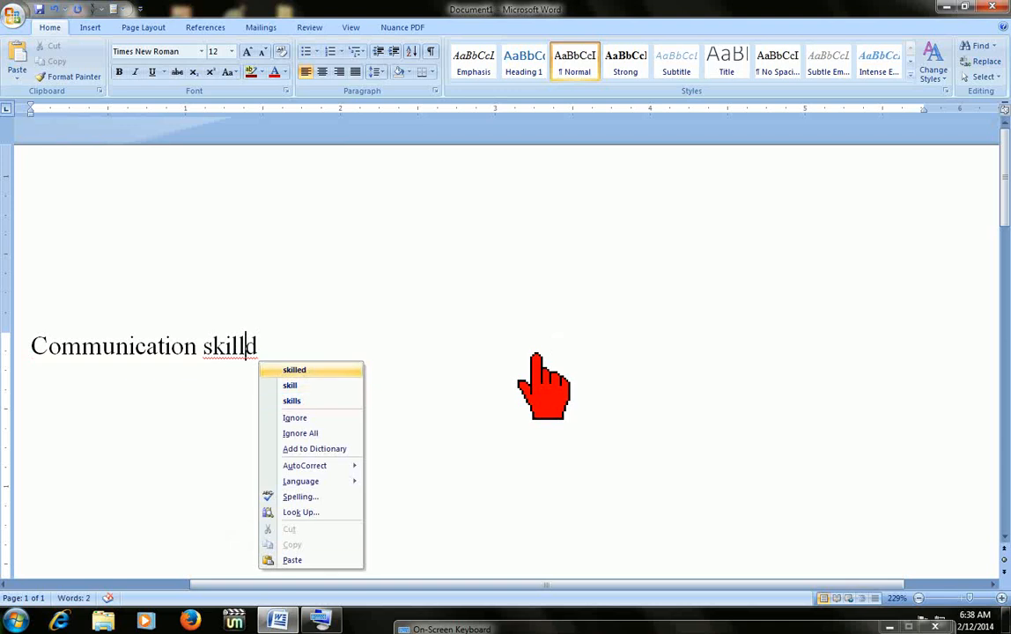
pyautogui.click(294, 369)
pyautogui.write('e')
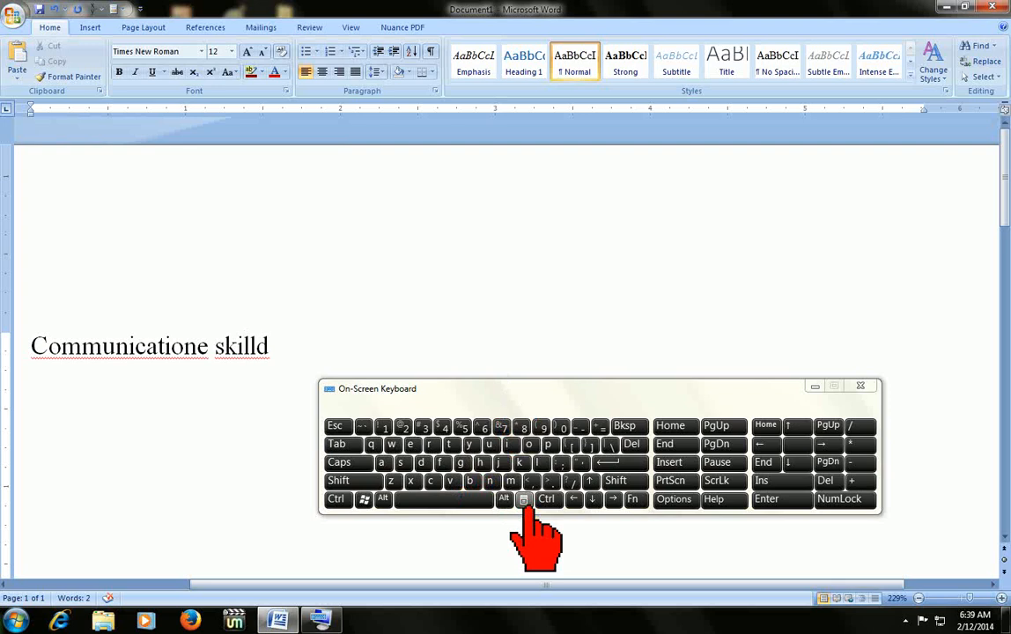
# Correct 'skilld' to 'skilled' from the context menu's spelling suggestions.
pyautogui.rightClick(235, 345)
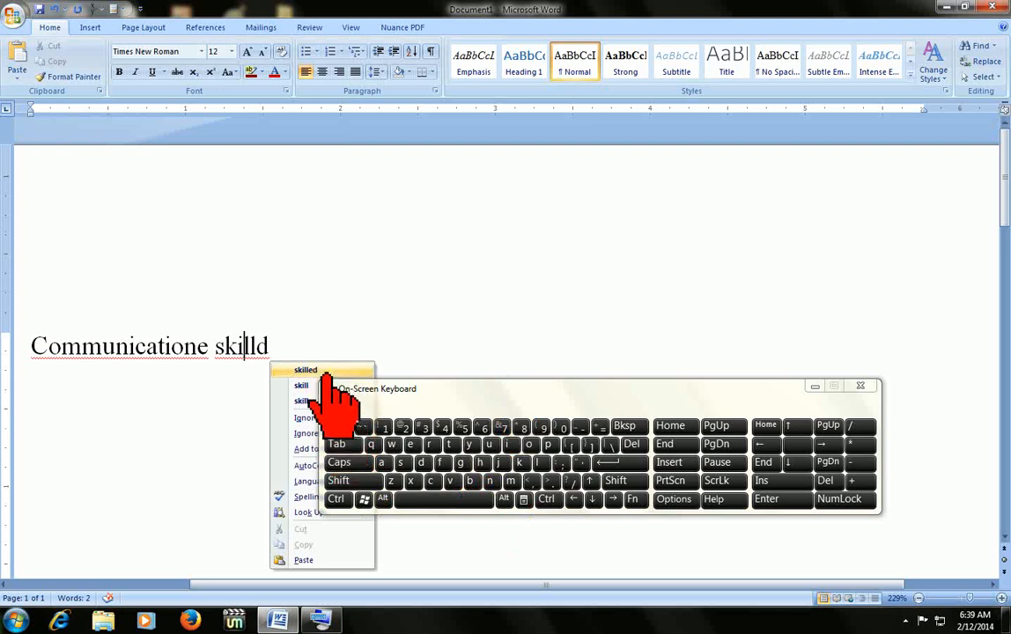
pyautogui.click(306, 369)
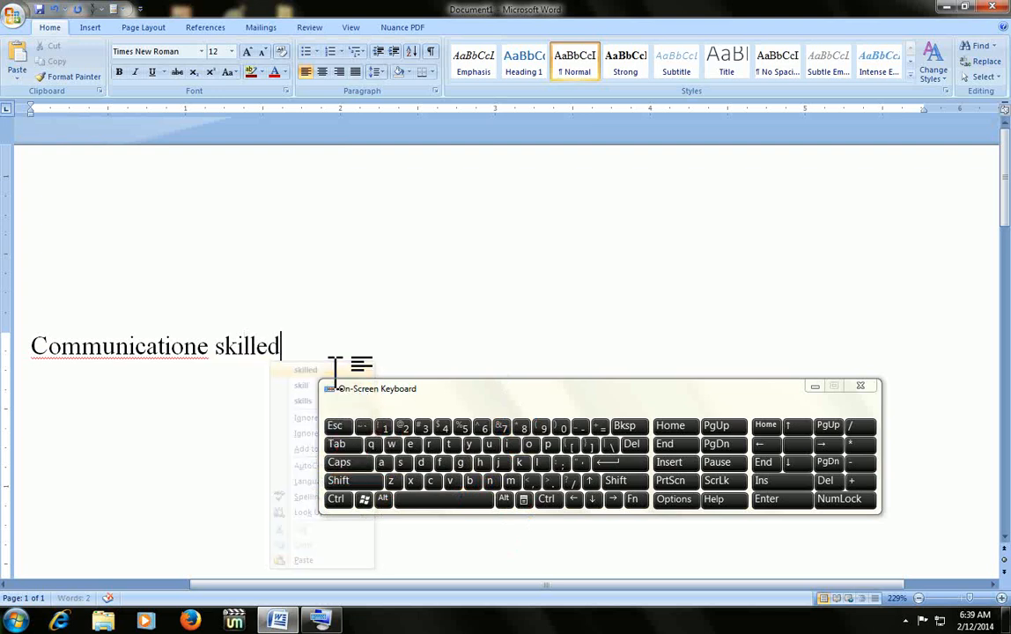